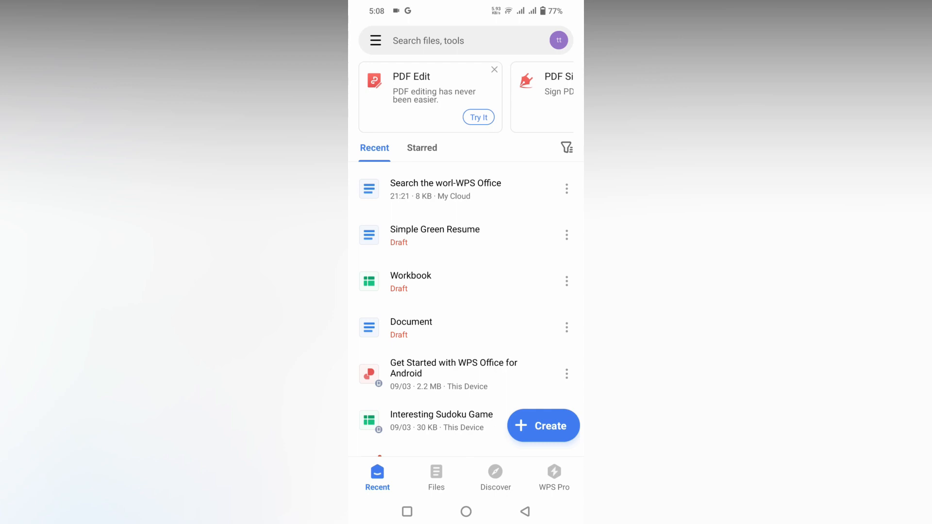
Step: Start creating a new file and choose a DOC text document
{"action": "left_click", "coordinate": [542, 425]}
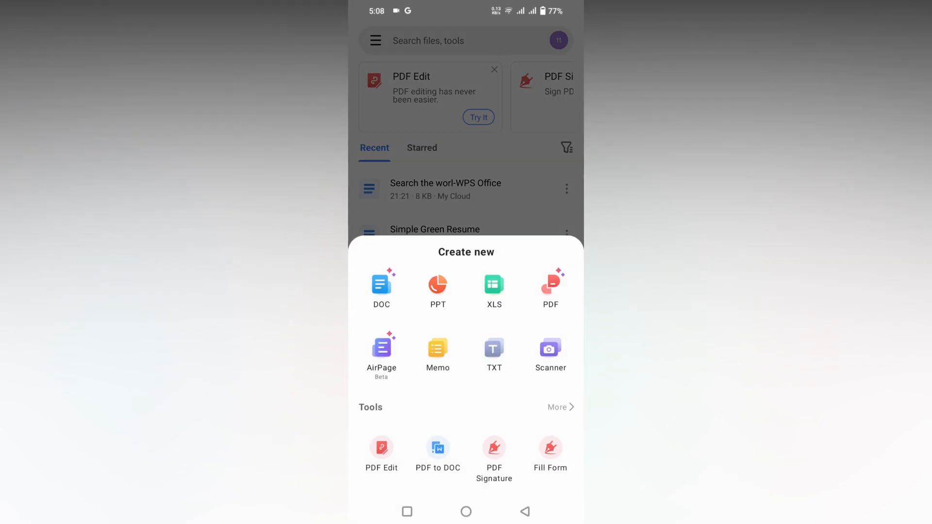
{"action": "left_click", "coordinate": [380, 285]}
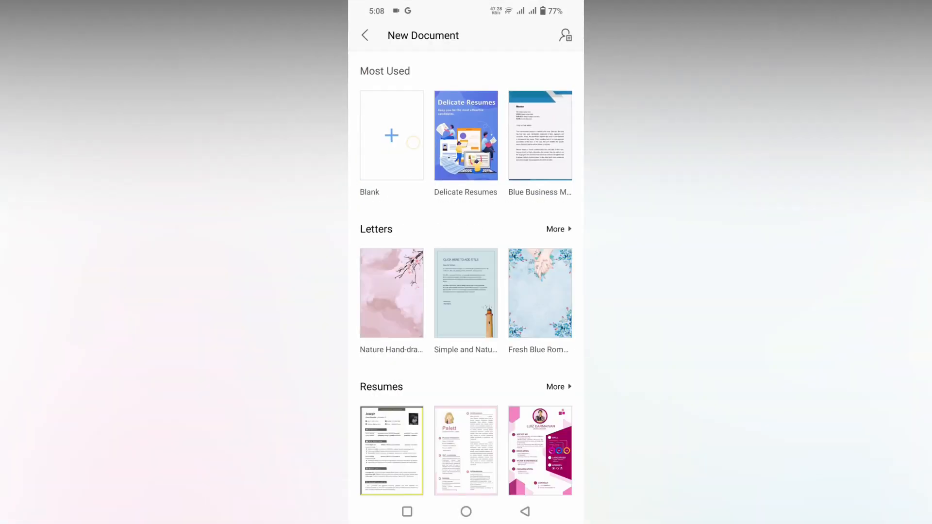
Step: Begin a blank document and enter Clock, Look, Moon, Sun, Phone on separate lines
{"action": "left_click", "coordinate": [391, 136]}
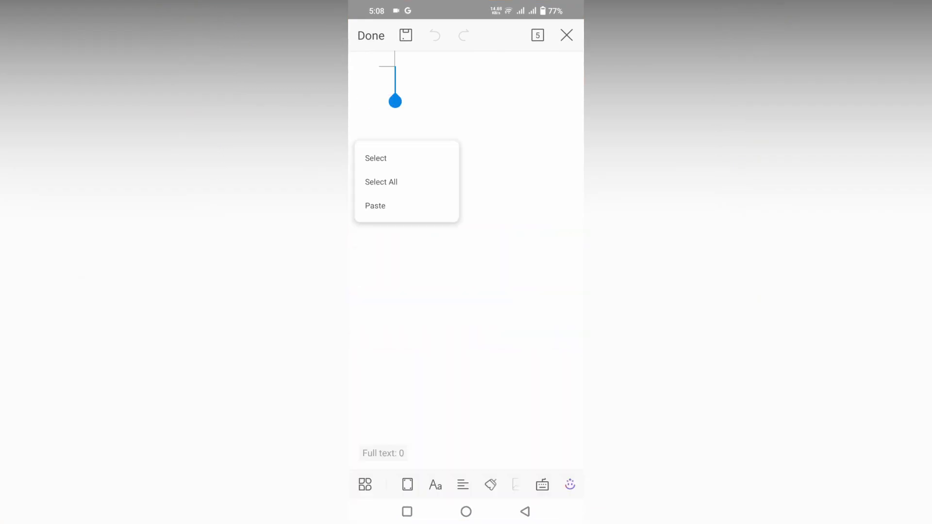
{"action": "left_click", "coordinate": [374, 206]}
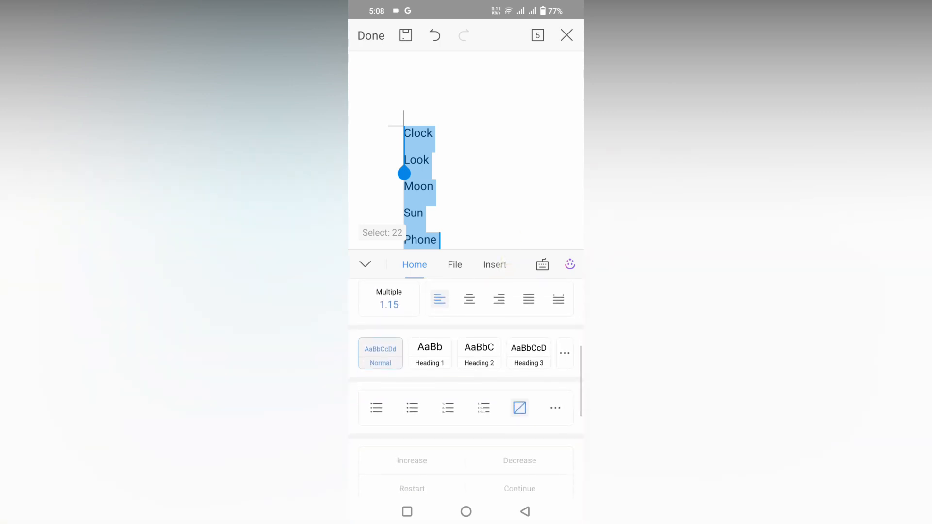
Step: Number the five lines 1 to 5, shift the list toward the left margin, and show all numbering styles
{"action": "left_click", "coordinate": [448, 408]}
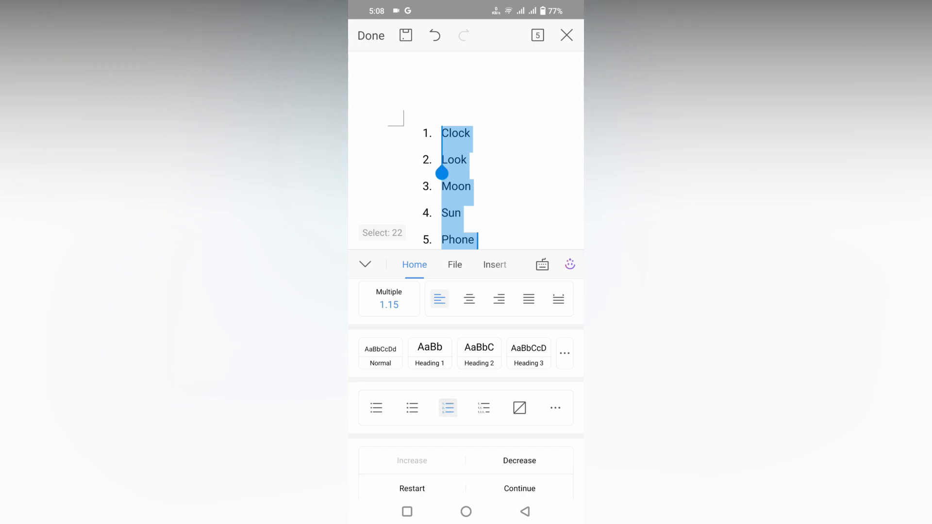
{"action": "left_click", "coordinate": [484, 407]}
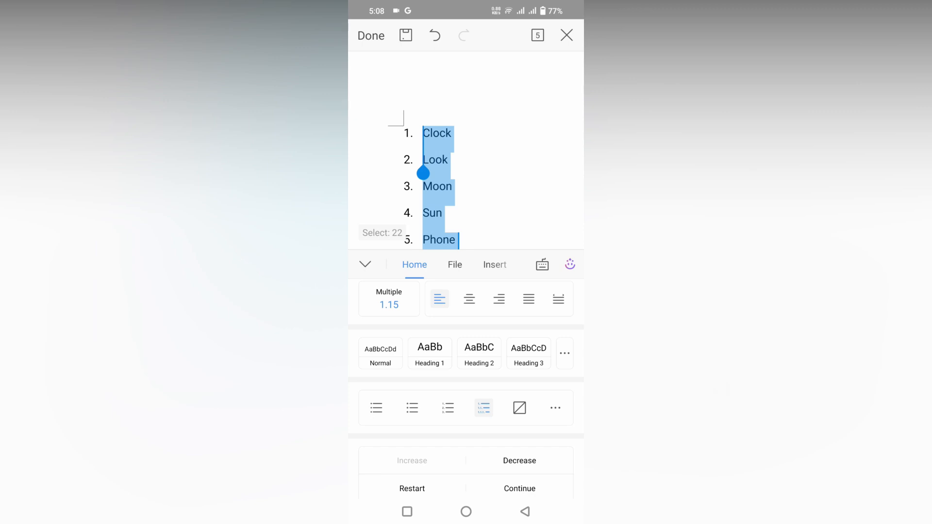
{"action": "left_click", "coordinate": [483, 408]}
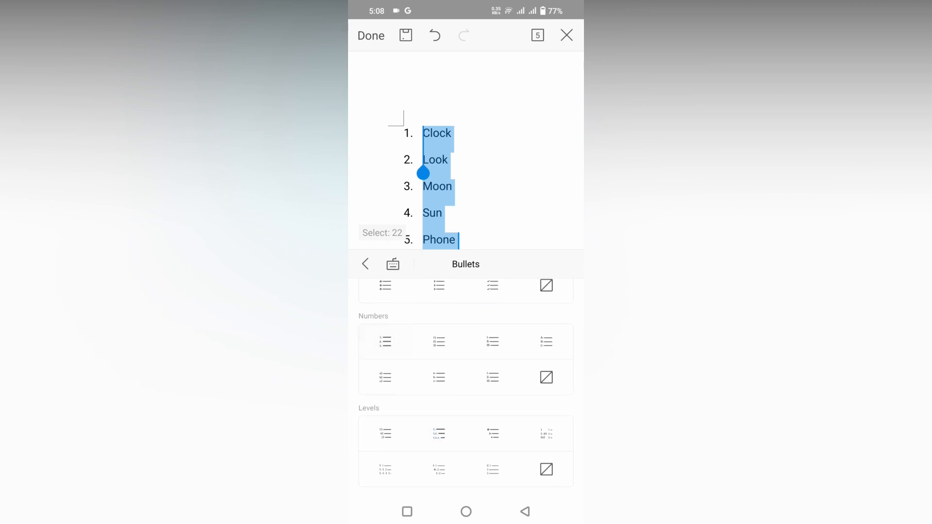
Step: Cycle the list through 1), uppercase I., lowercase i. styles, ending on the 1) 2) 3) format
{"action": "left_click", "coordinate": [492, 341]}
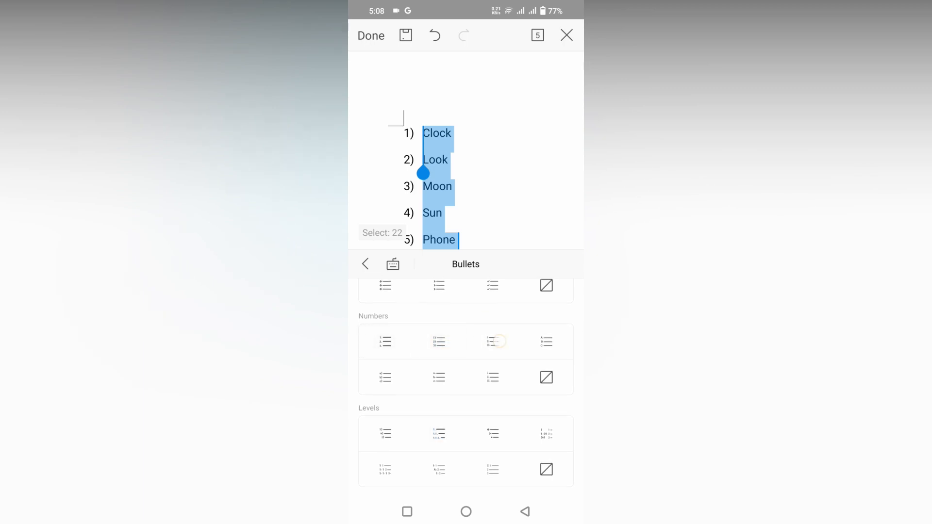
{"action": "left_click", "coordinate": [546, 340]}
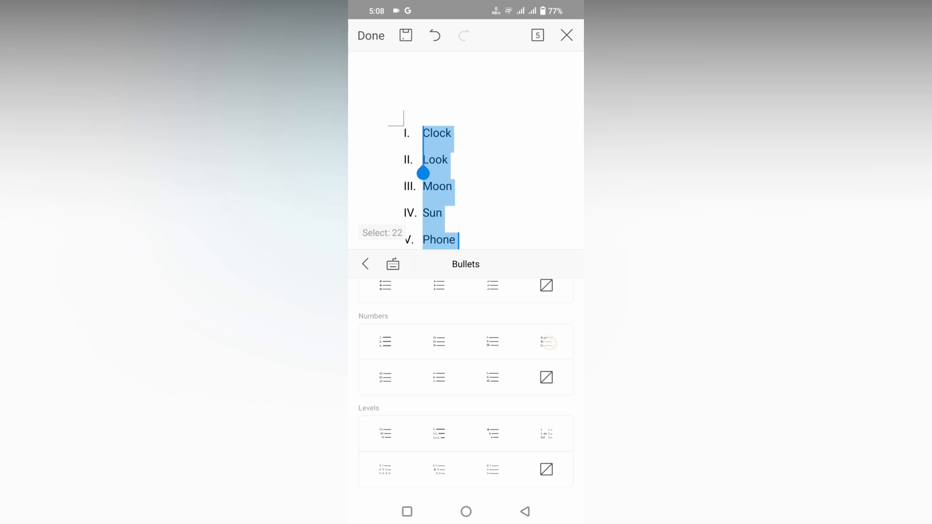
{"action": "left_click", "coordinate": [384, 378]}
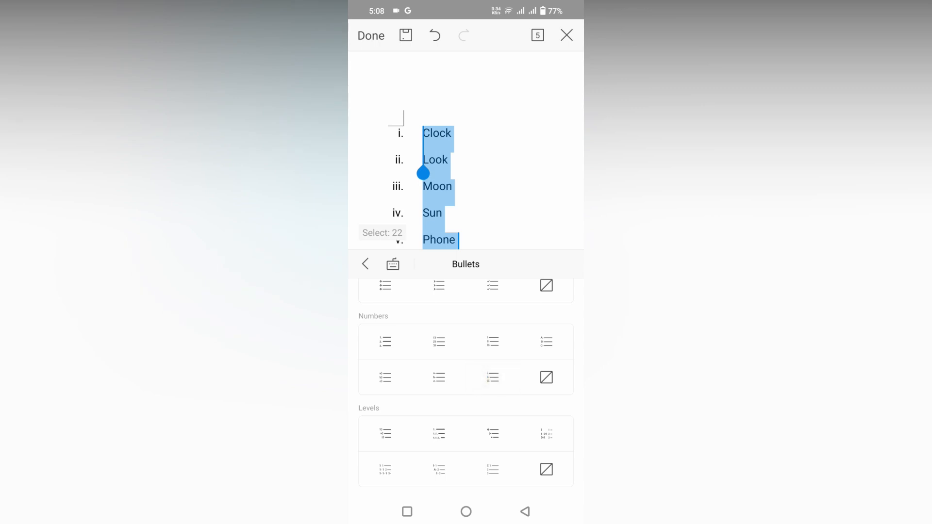
{"action": "left_click", "coordinate": [439, 340]}
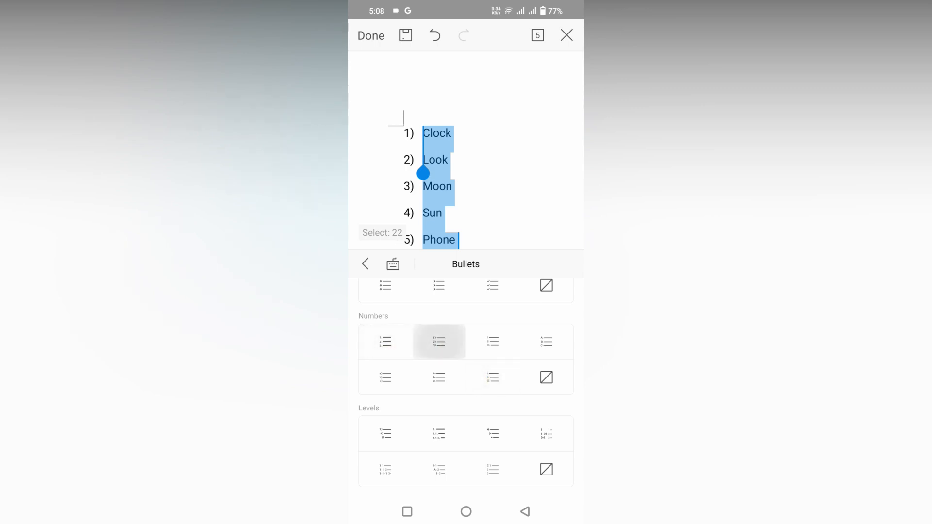